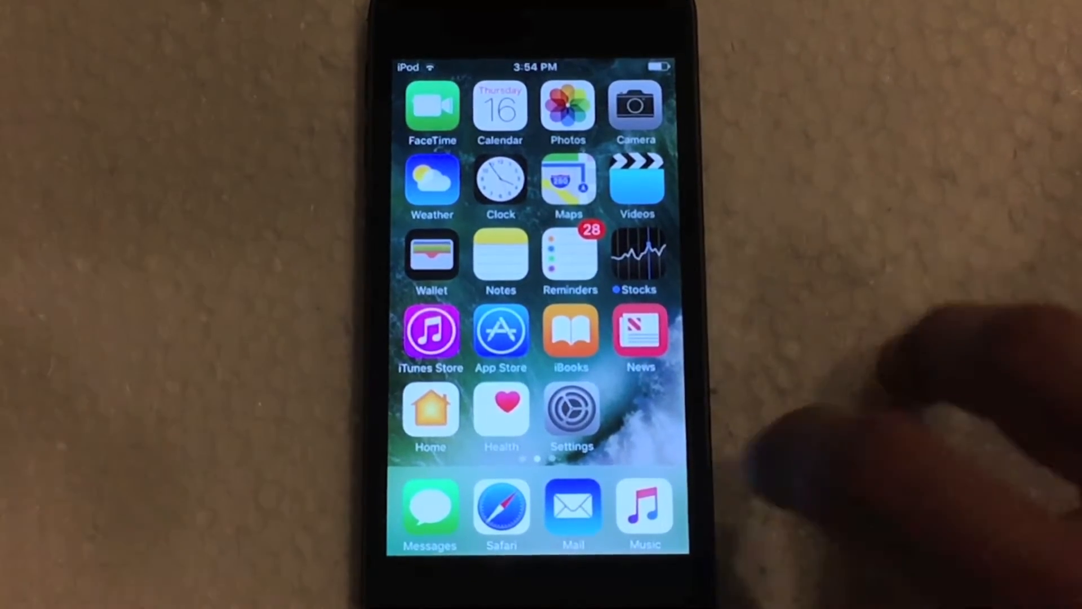
Step: Swipe to the second Home Screen page with Calculator, Podcasts, Extras and YouTube, then return to the first page
left_click(572, 411)
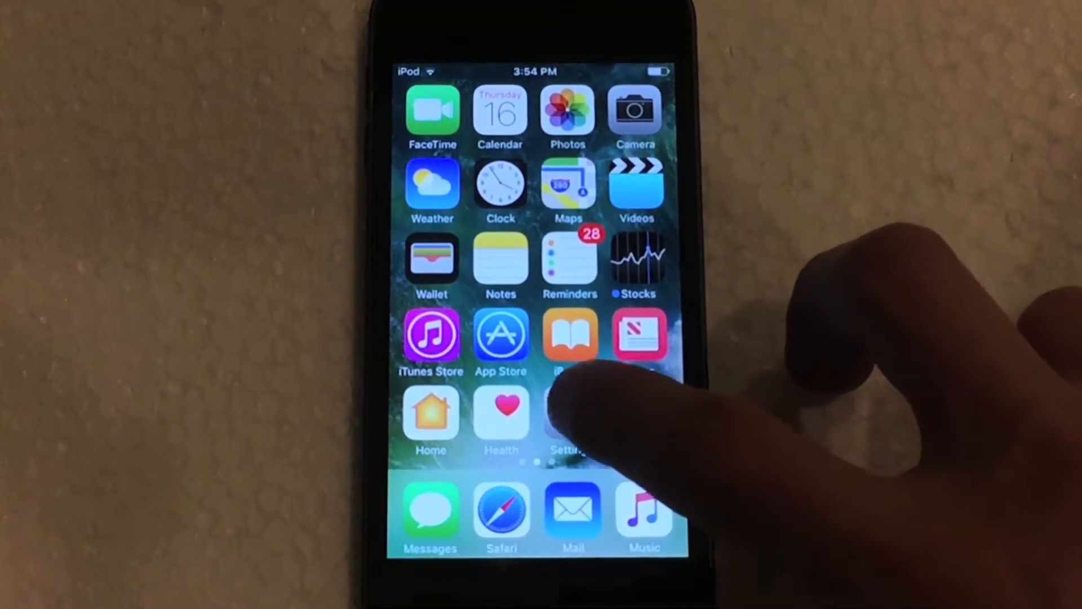
left_click(567, 414)
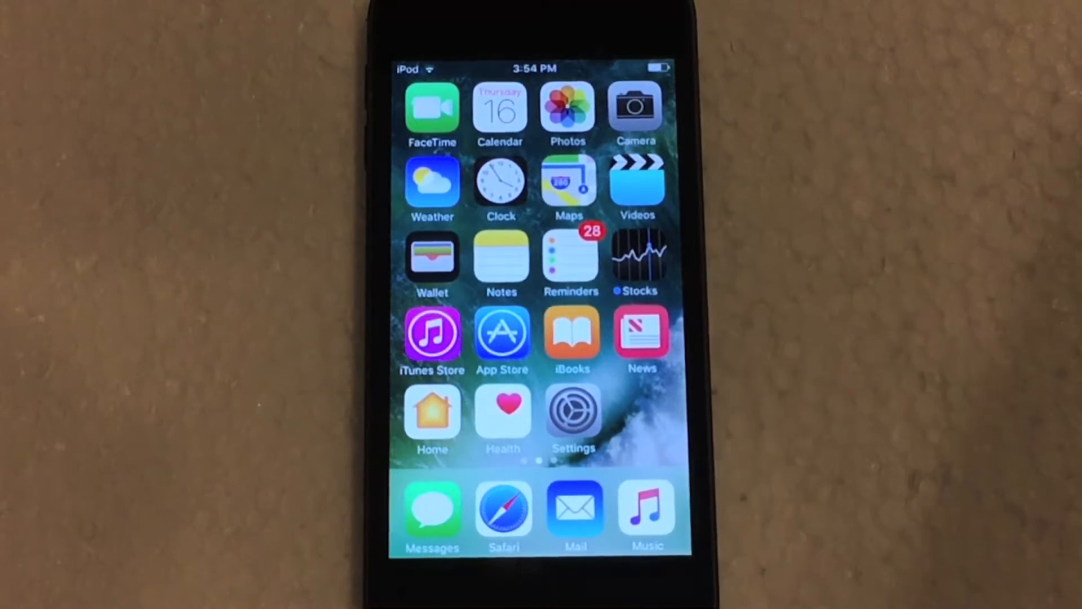
scroll("left", 3)
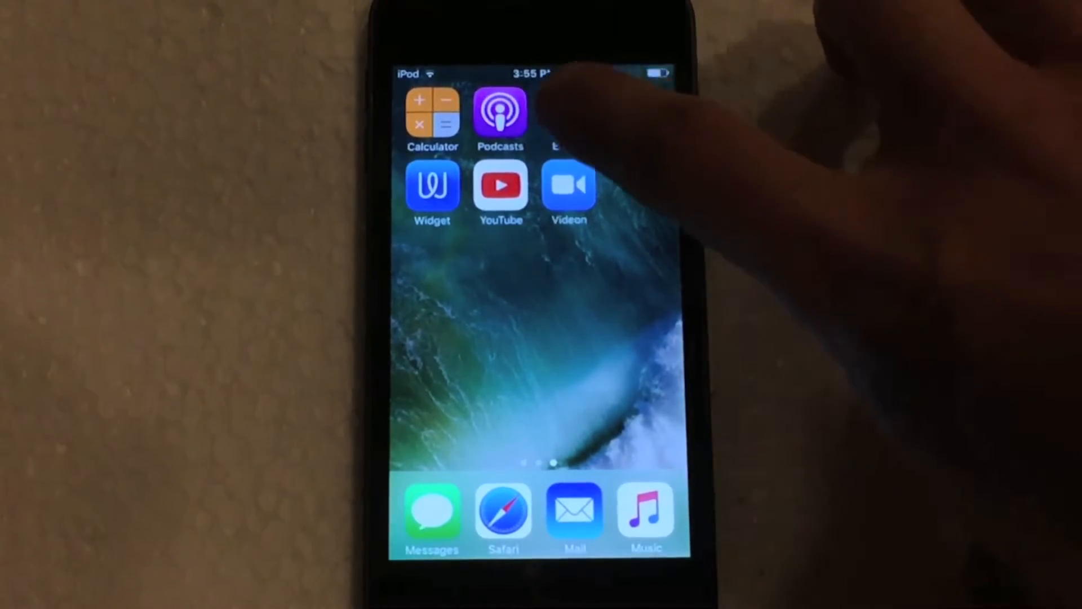
left_click(559, 120)
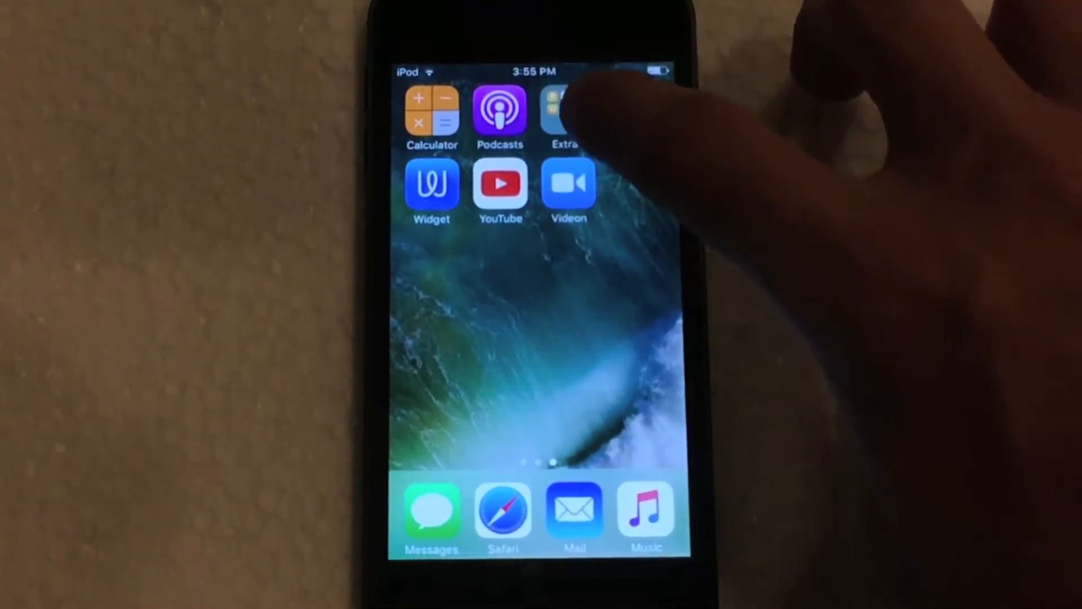
left_click(566, 114)
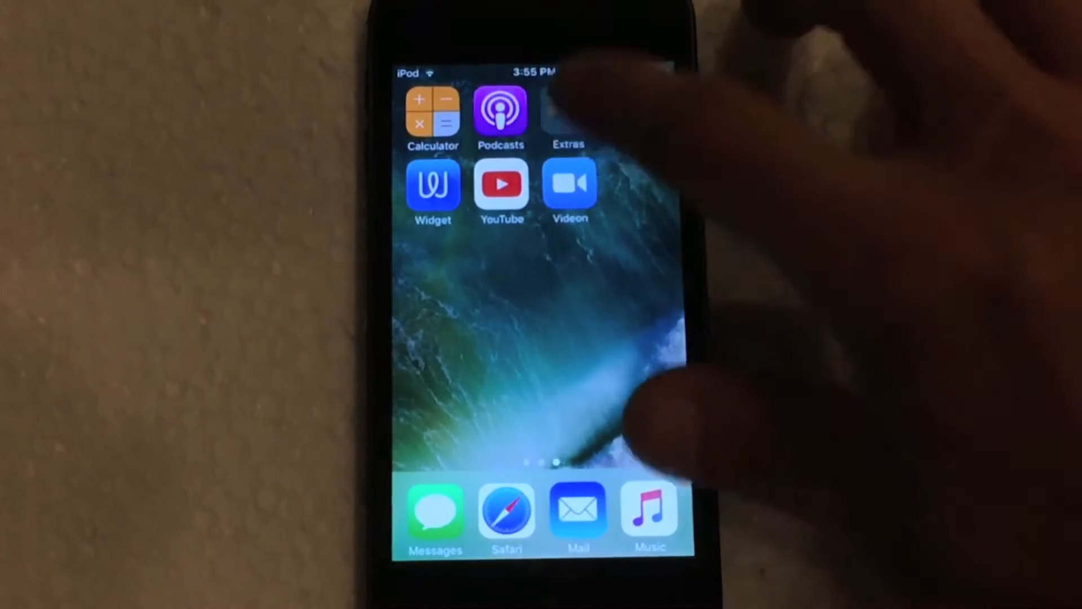
left_click(568, 116)
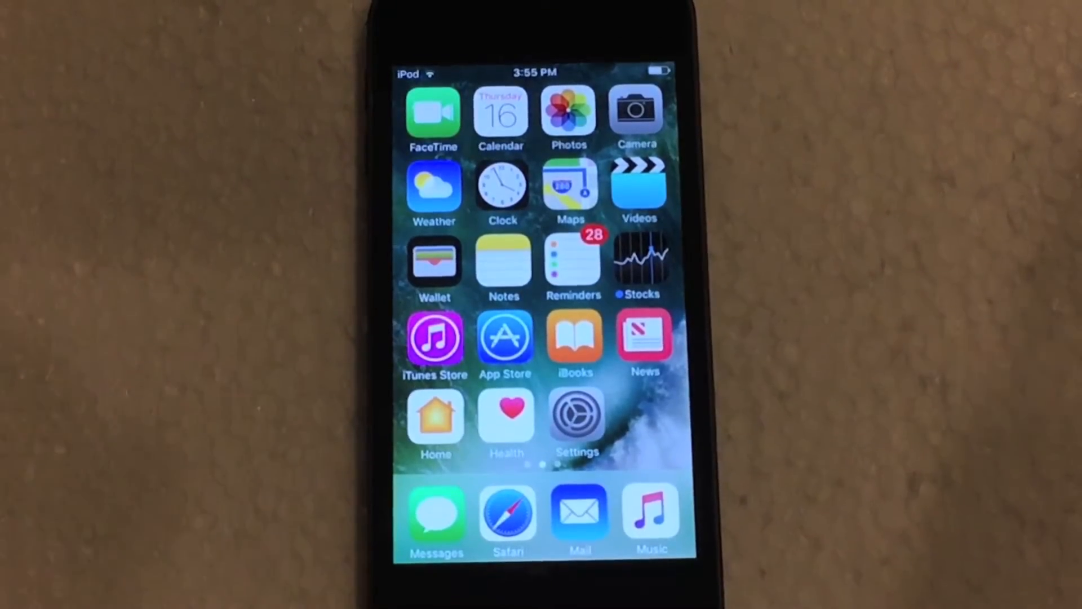
scroll("right", 3)
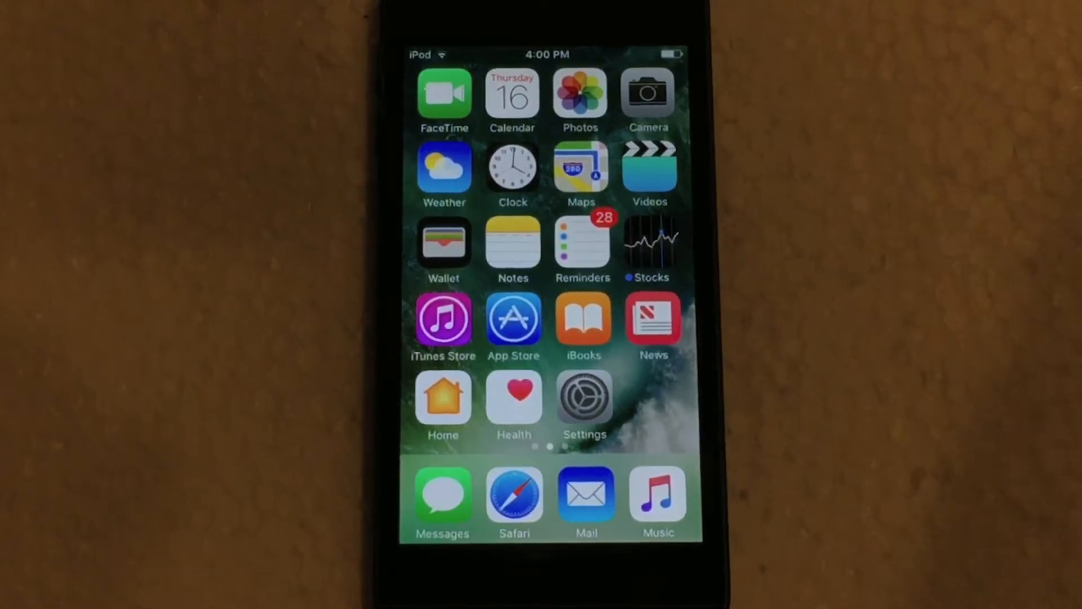
left_click(583, 399)
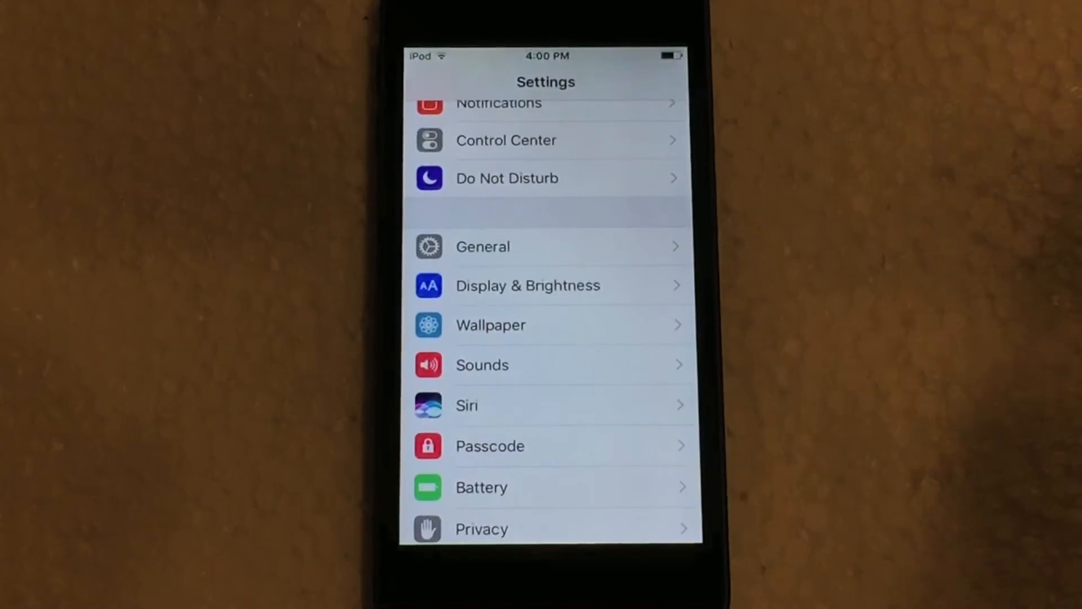
left_click(481, 528)
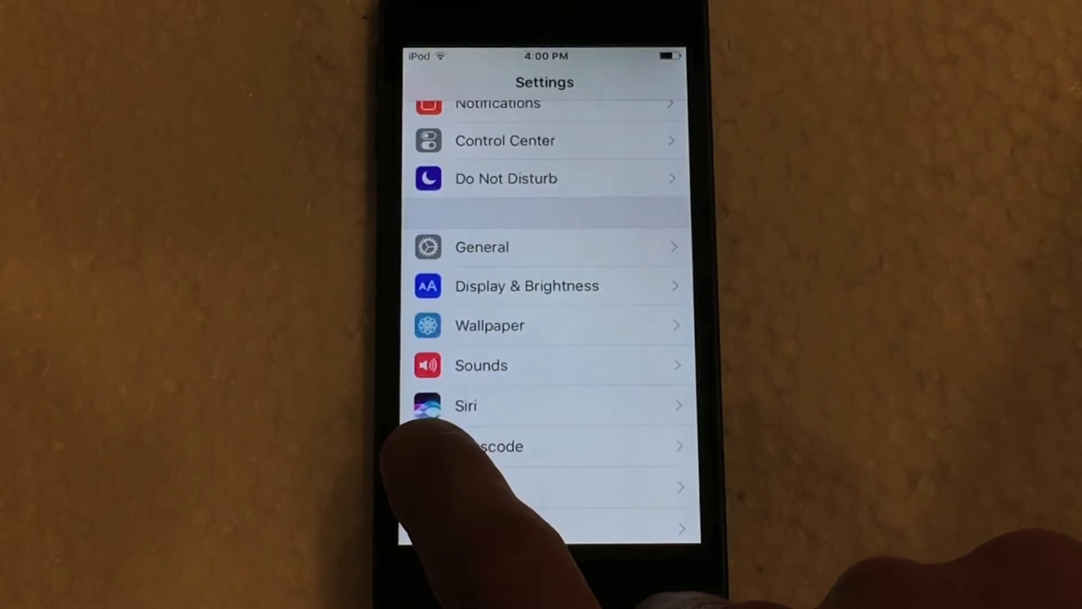
scroll("down", 3)
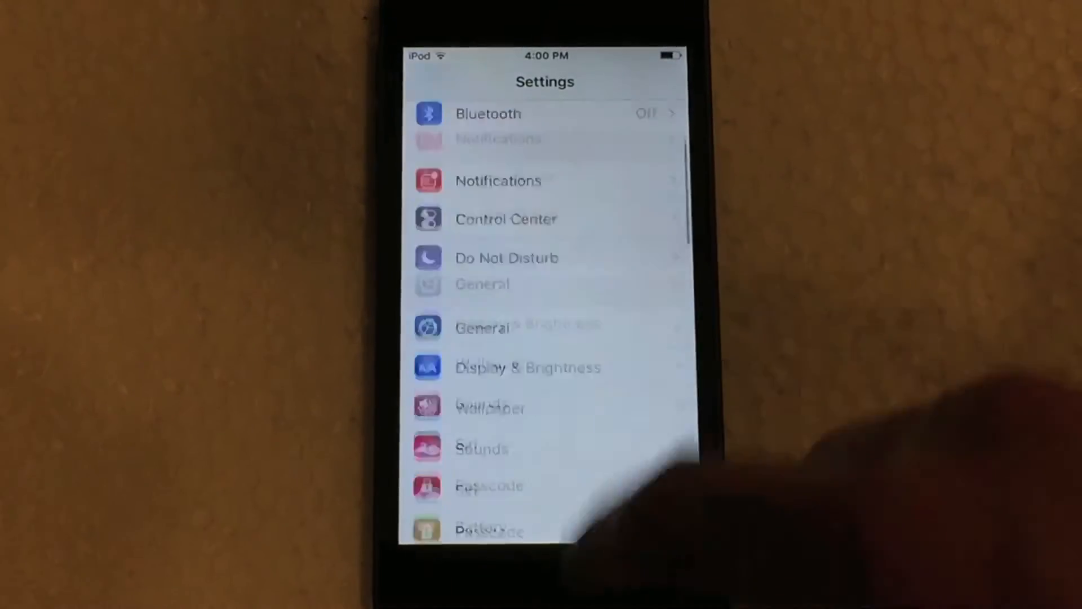
scroll("down", 3)
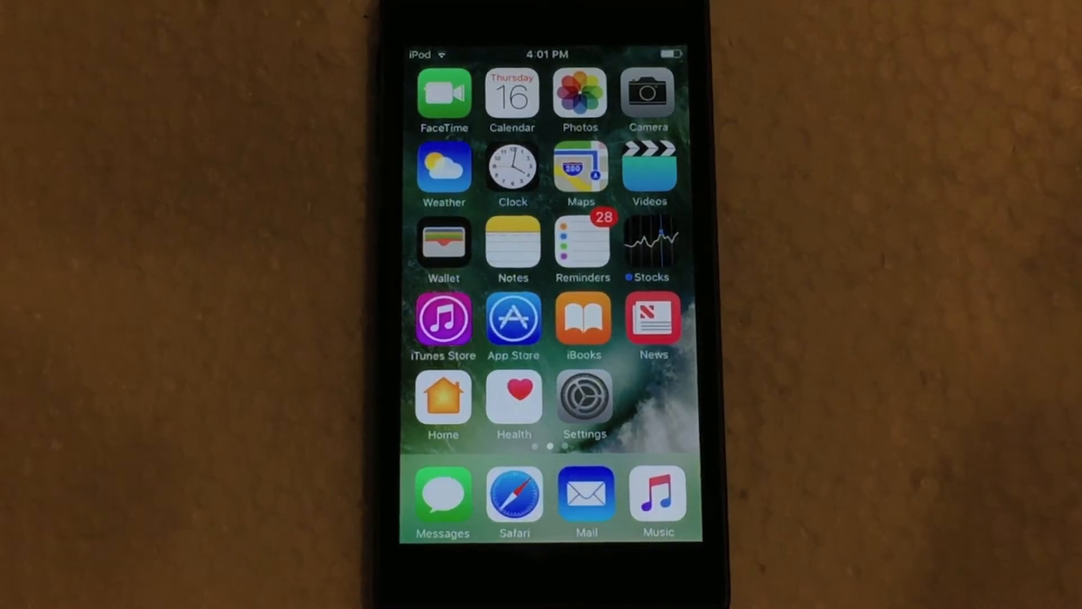
left_click(442, 496)
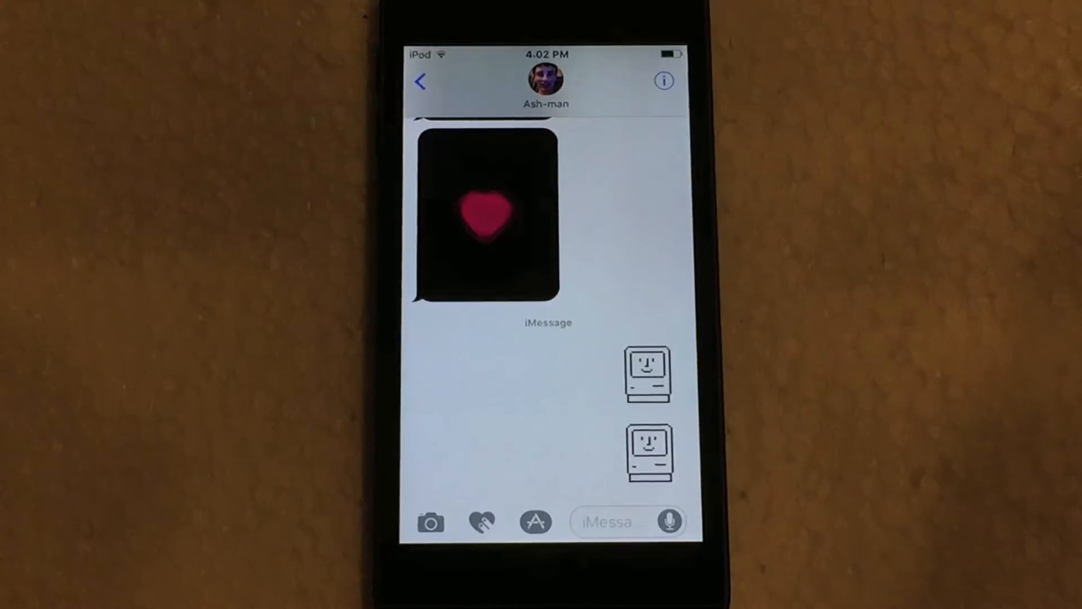
left_click(607, 521)
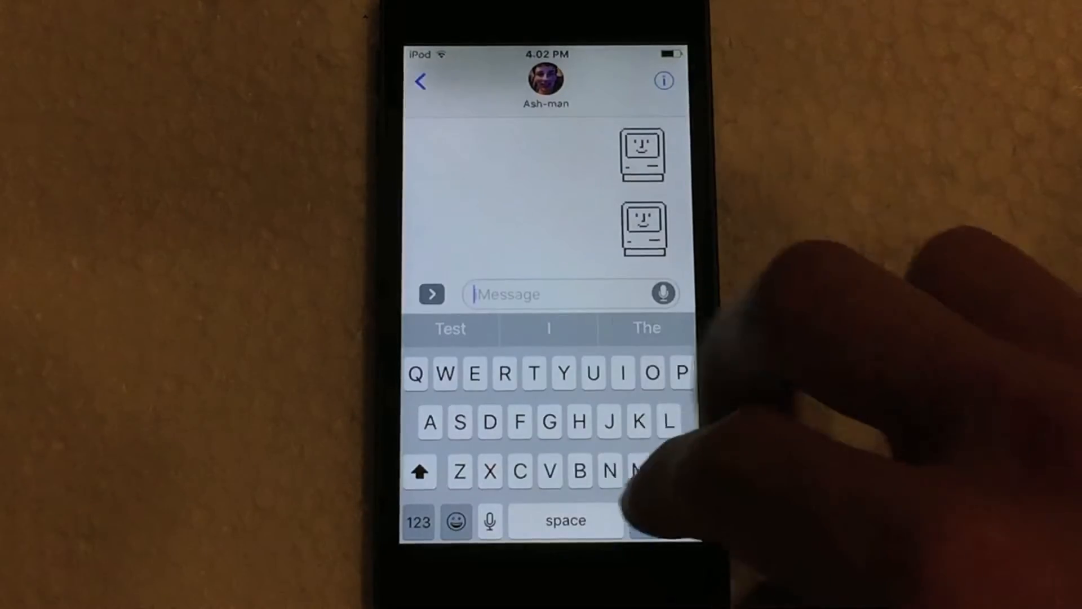
type("Fifucduudd")
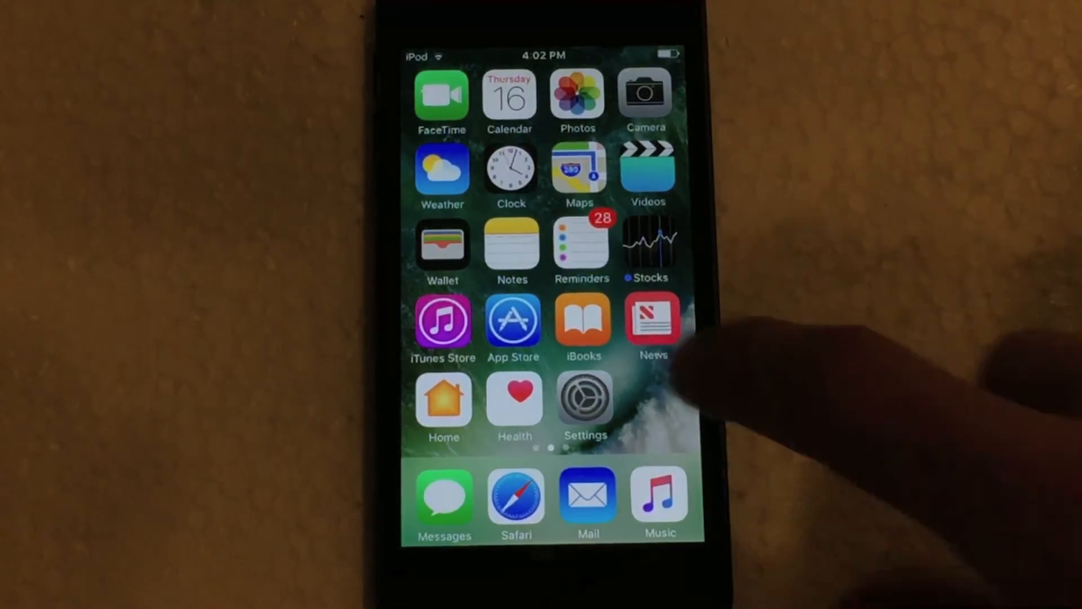
Step: Switch the Magnifier toggle on under Settings > General > Accessibility so the live magnified camera view starts
left_click(585, 400)
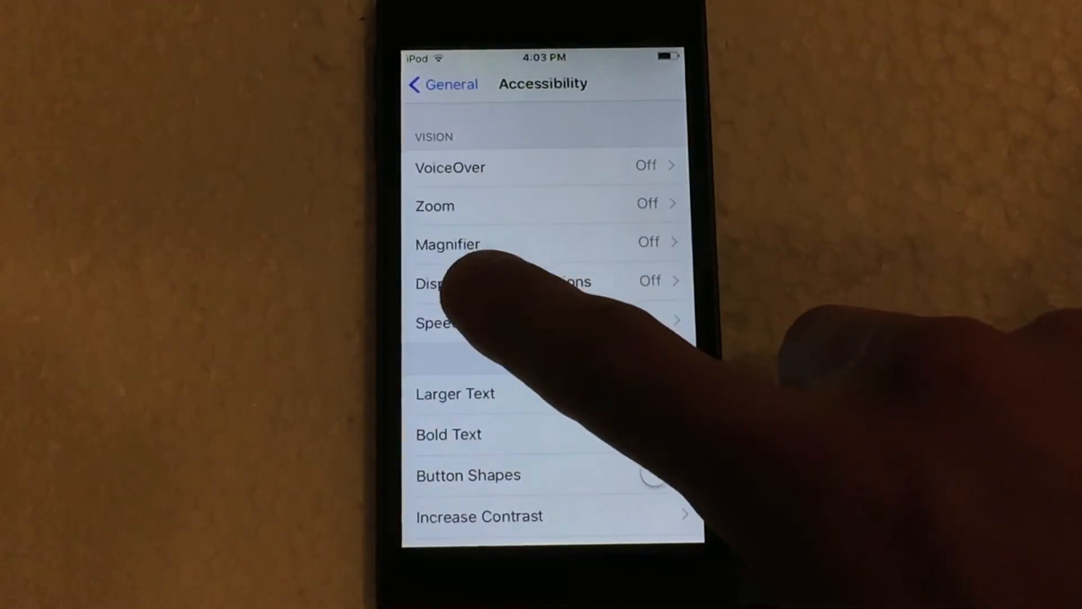
left_click(447, 243)
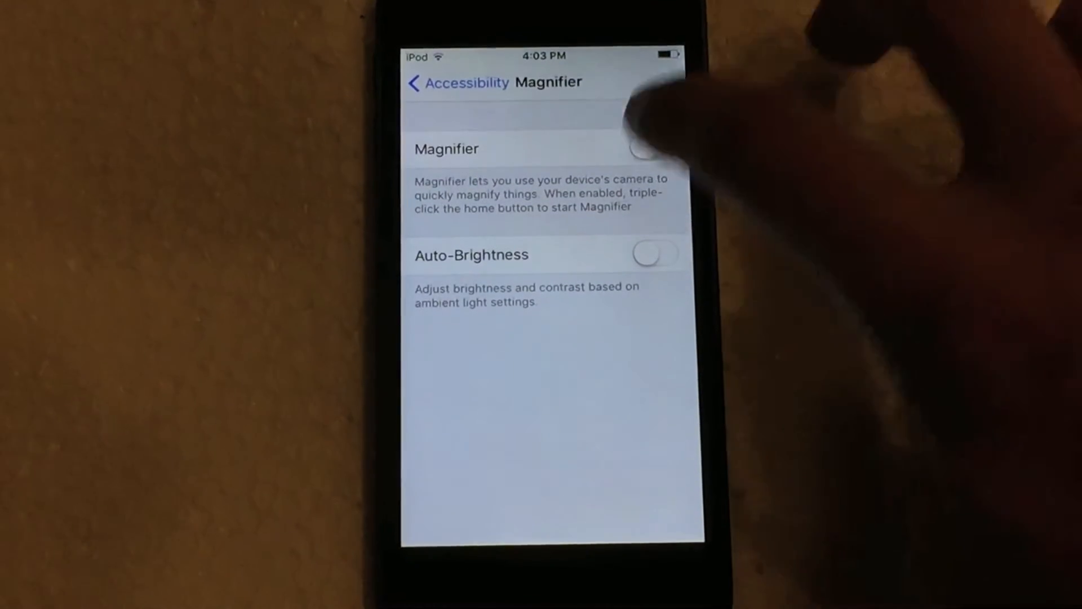
left_click(649, 149)
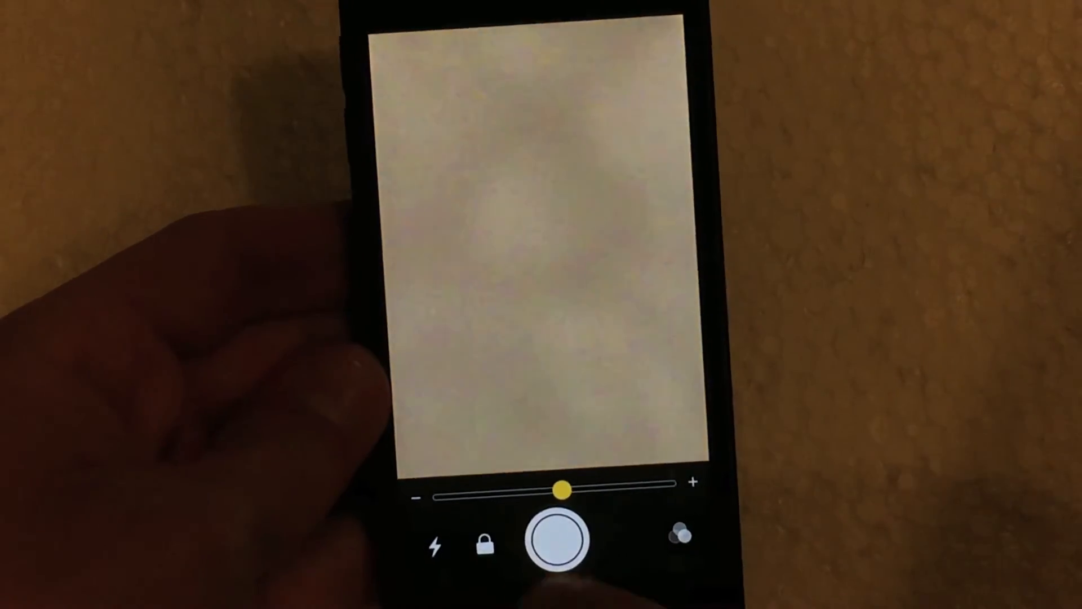
Step: Close the Magnifier camera view so Settings shows the Accessibility page with Magnifier off
left_click(484, 554)
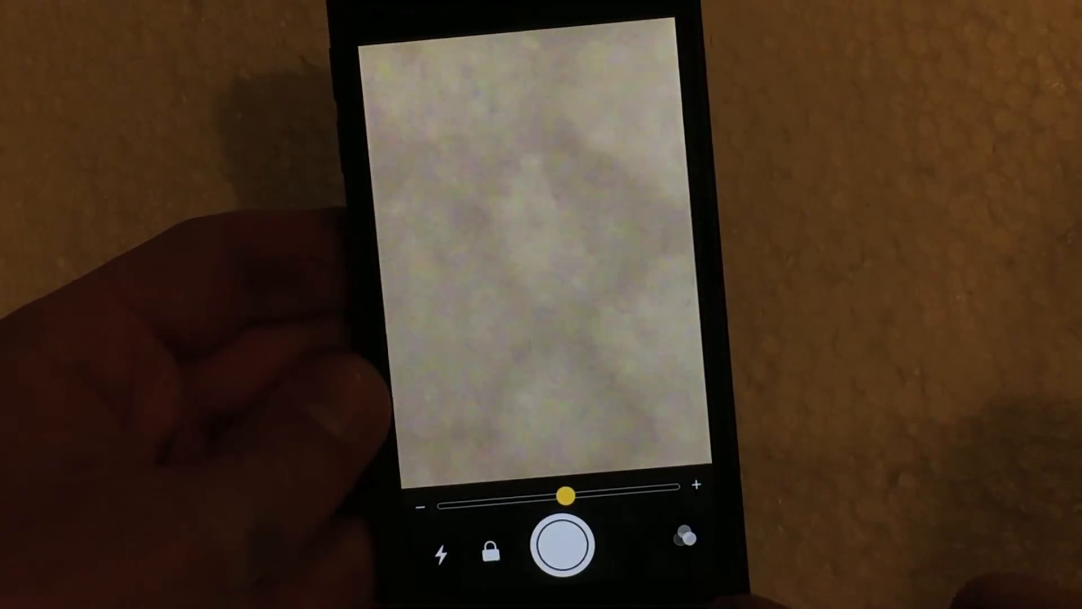
left_click(691, 535)
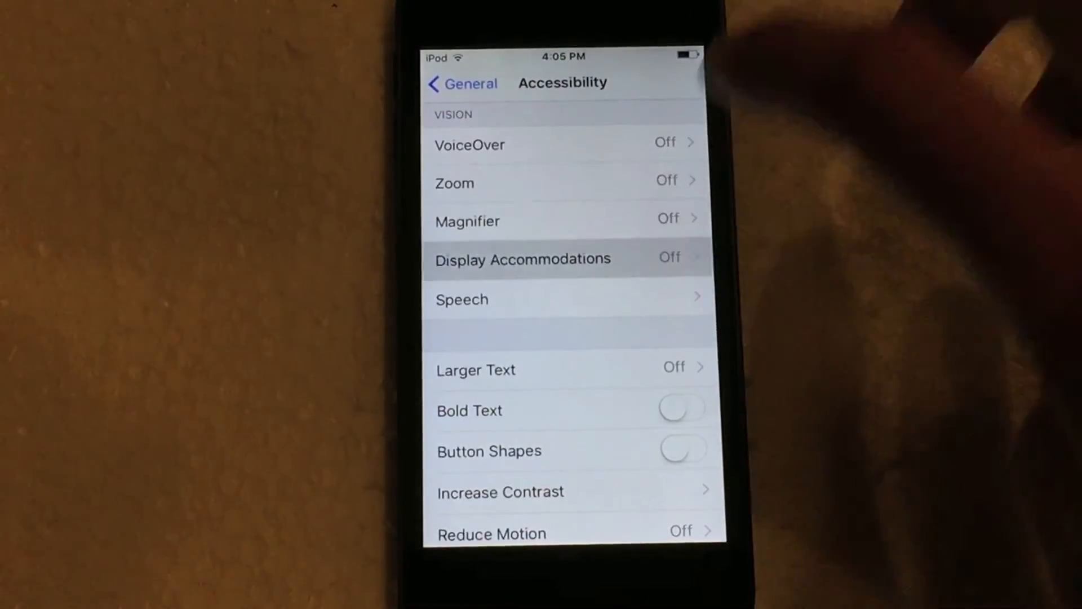
left_click(522, 259)
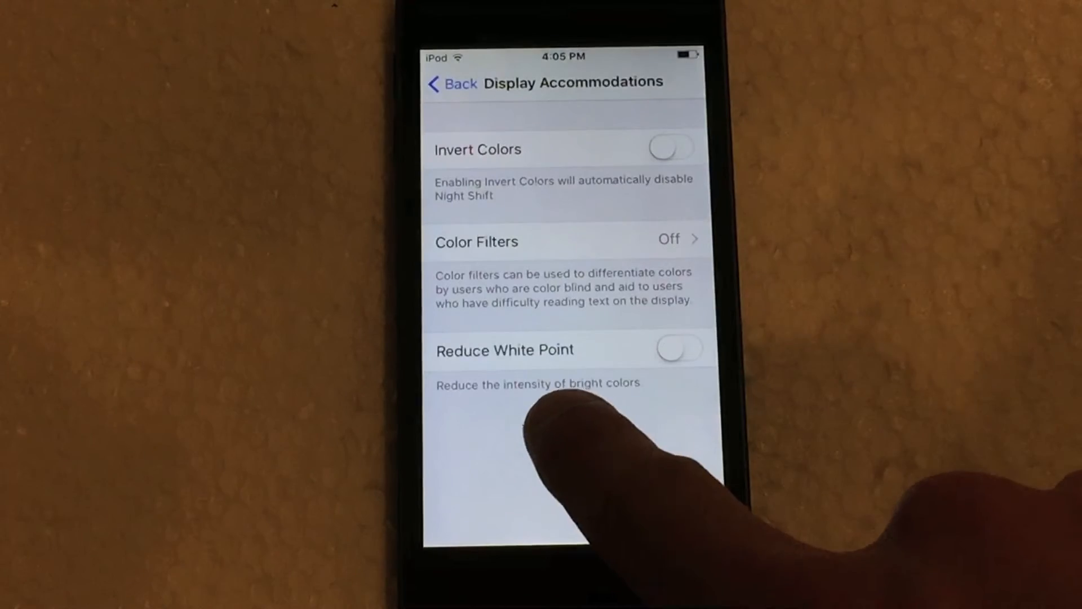
mouse_move(552, 449)
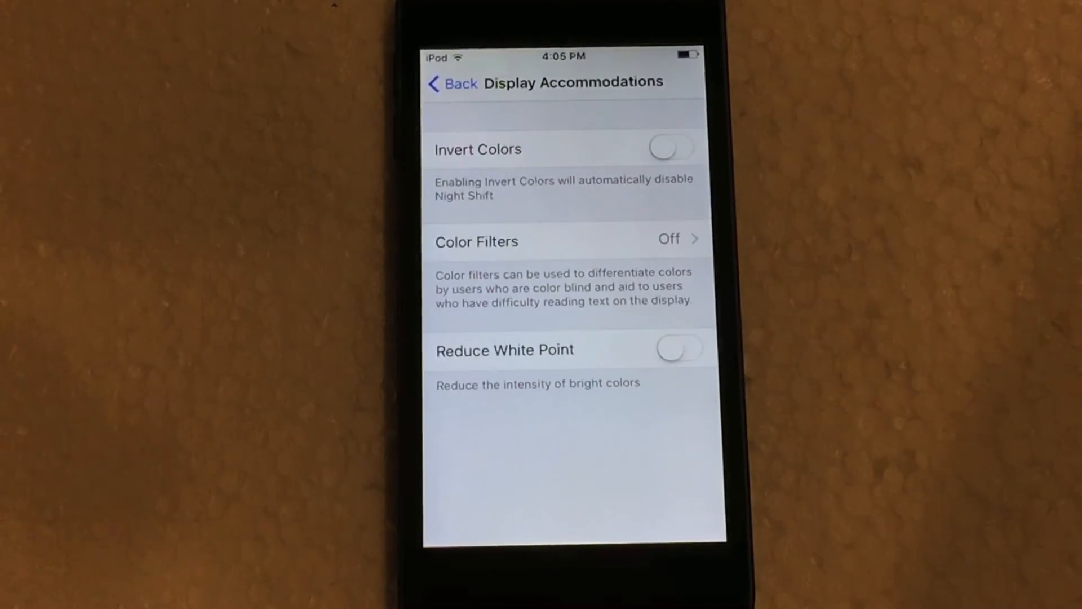
left_click(451, 82)
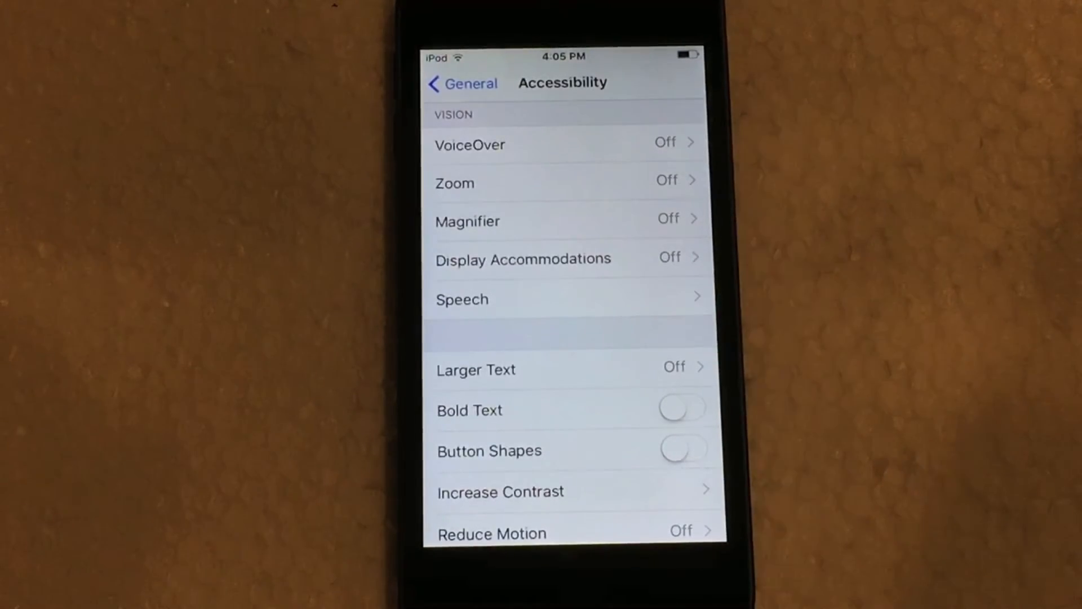
Step: Return Home, reopen Settings to General and scroll to Auto-Lock, Restrictions, Date & Time and Keyboard
left_click(461, 84)
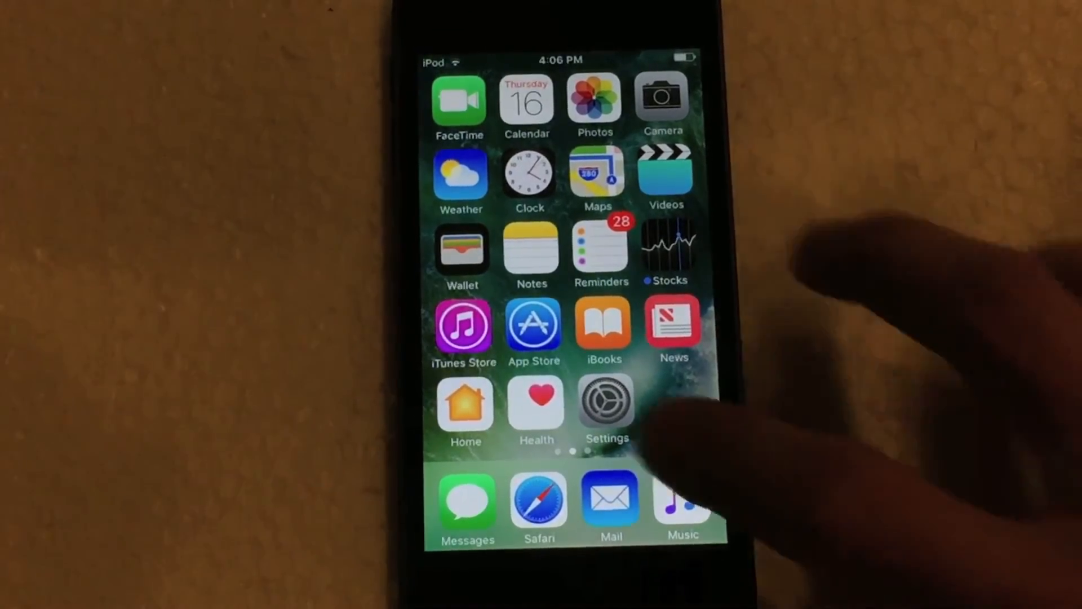
left_click(606, 406)
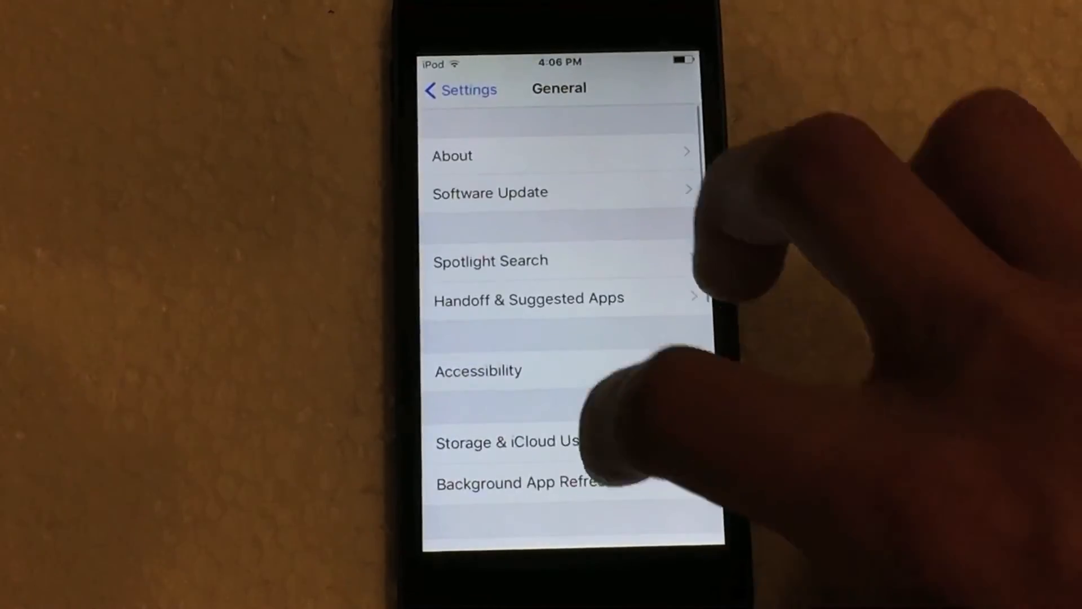
scroll("down", 3)
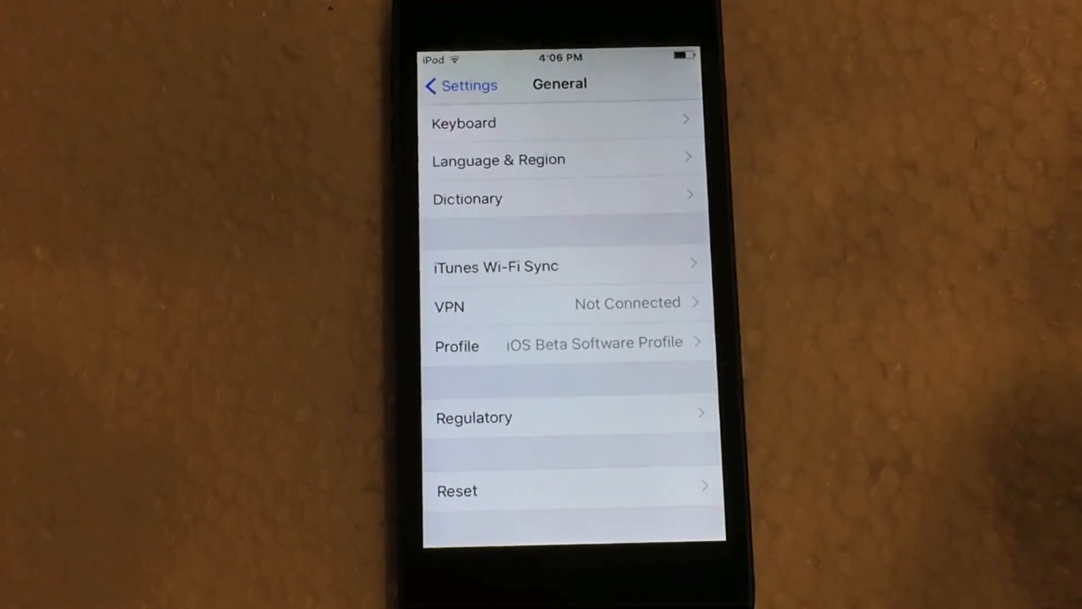
scroll("down", 3)
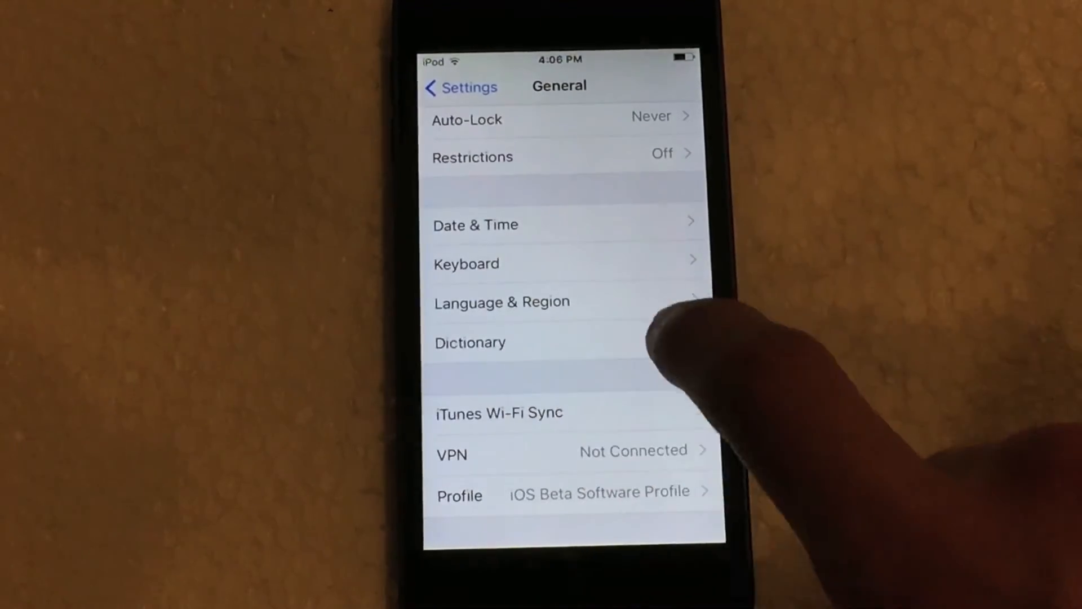
Step: Browse the Dictionary language list with American English and Apple Dictionary checked, then go back to General
left_click(470, 342)
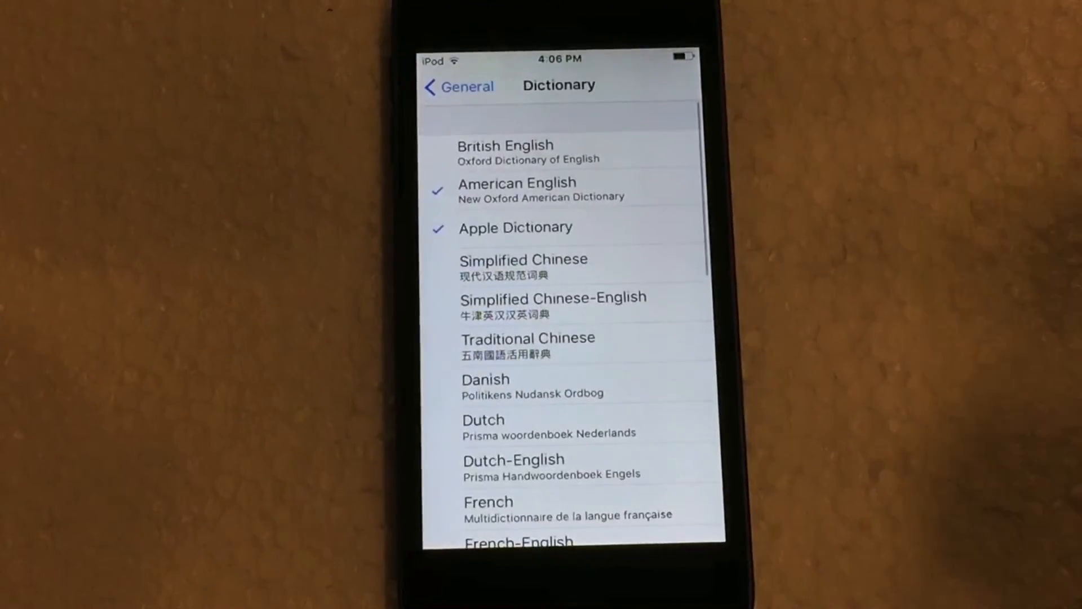
scroll("down", 3)
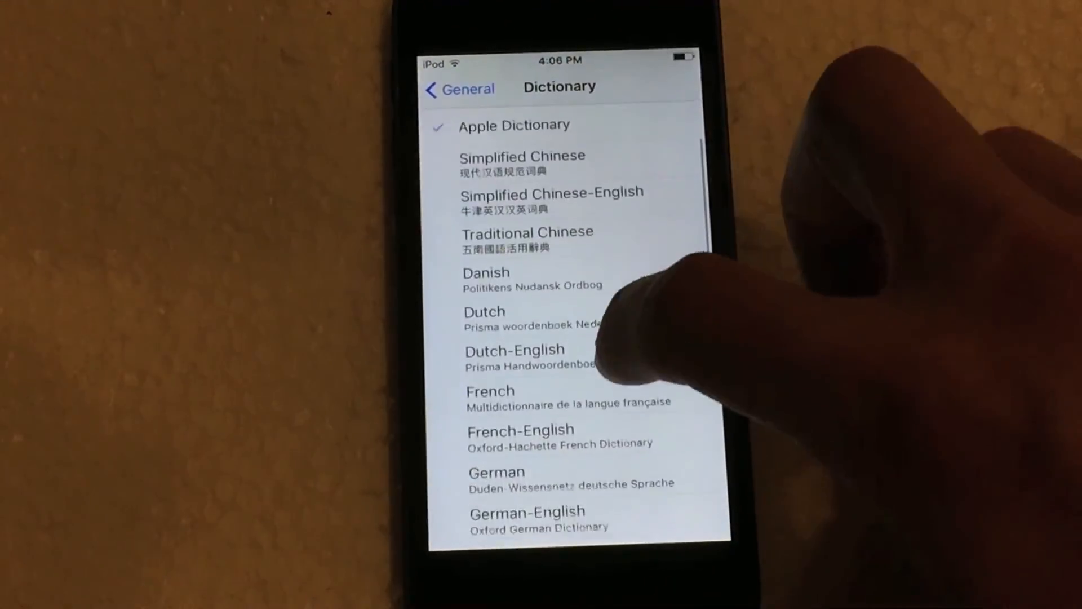
scroll("down", 3)
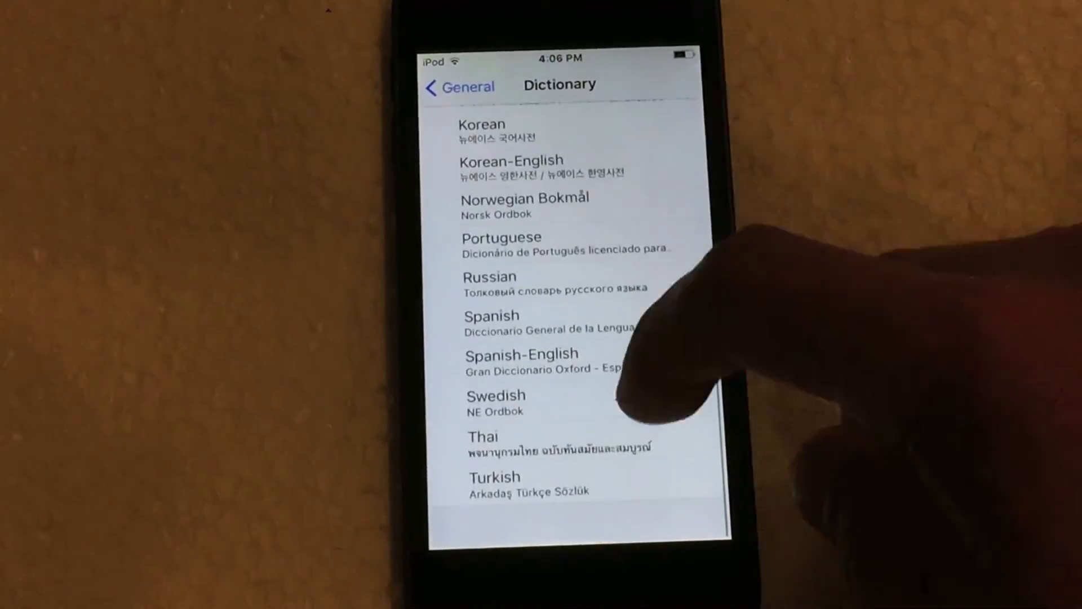
scroll("down", 3)
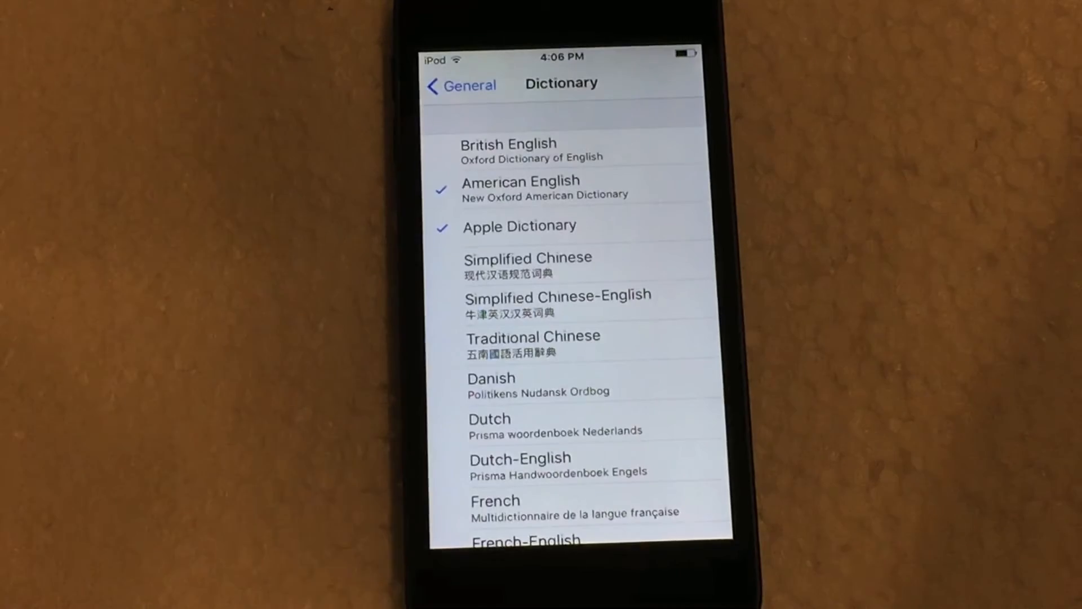
left_click(459, 84)
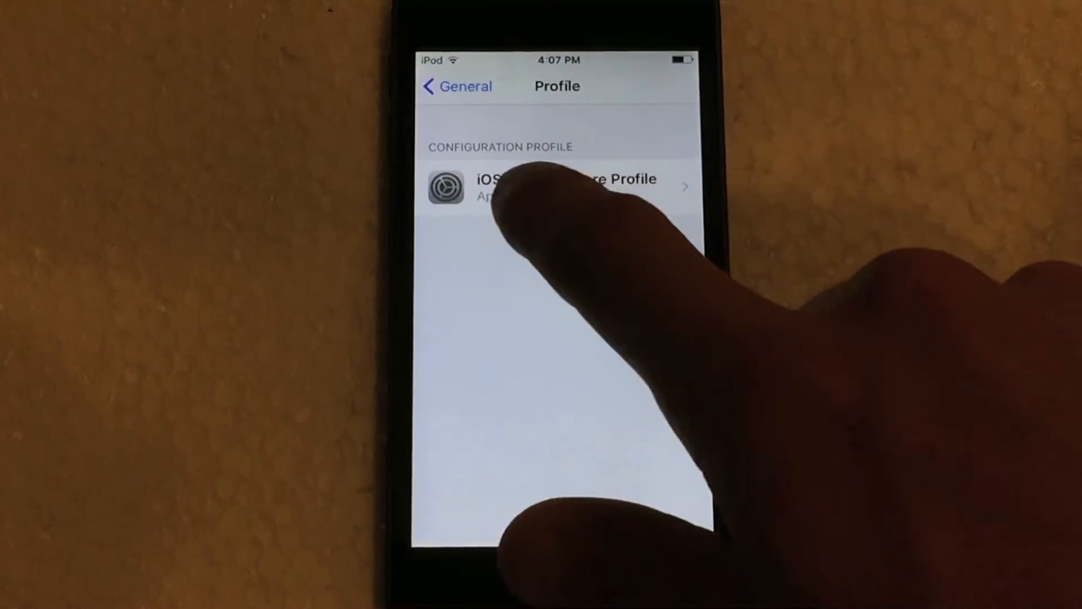
left_click(552, 187)
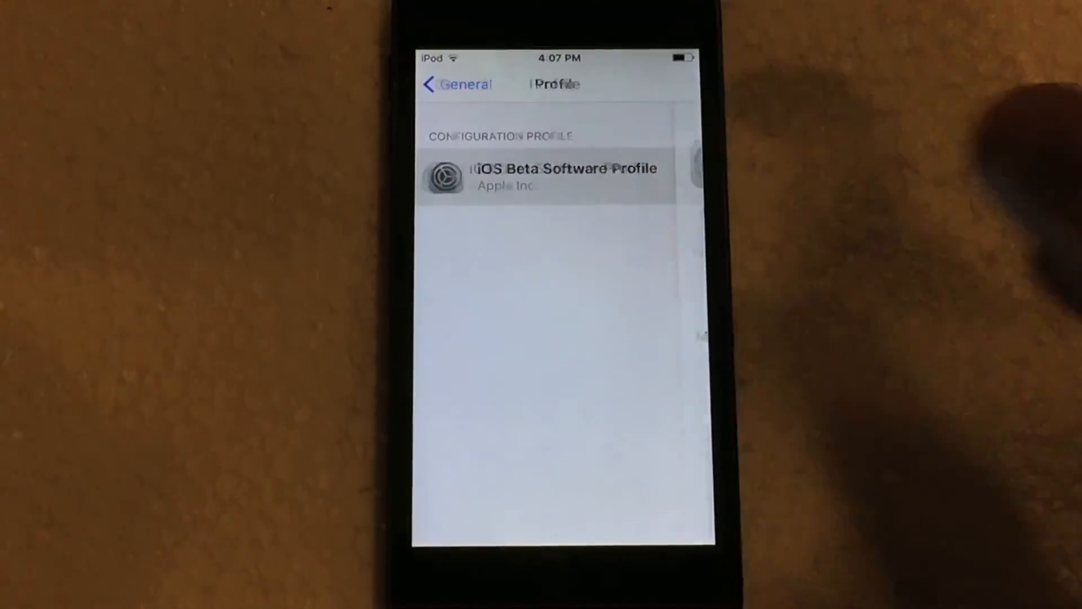
left_click(559, 177)
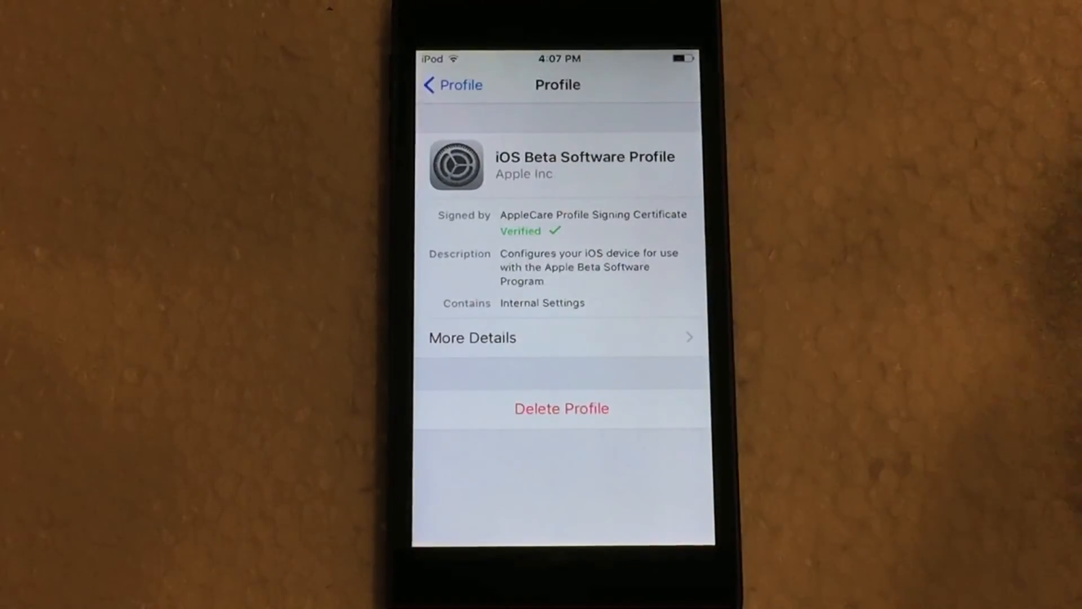
left_click(451, 85)
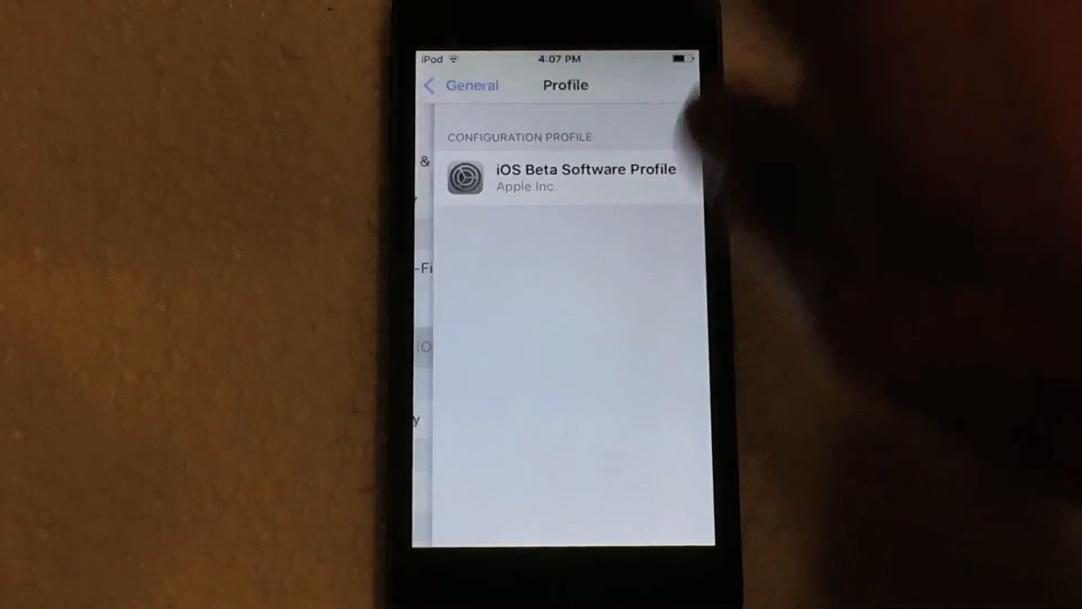
key("home")
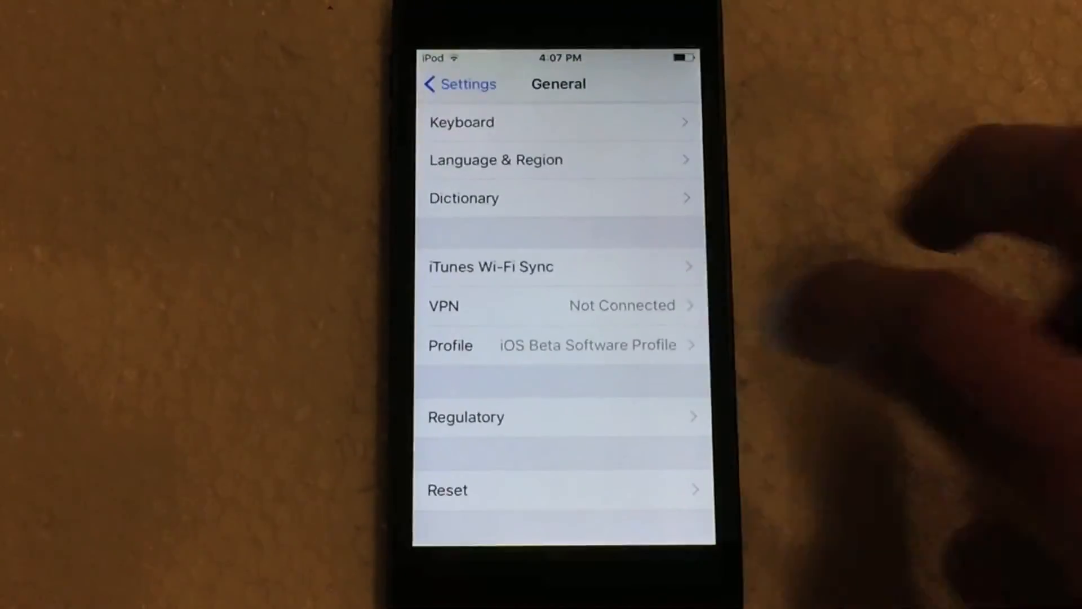
Step: Preview the ocean wave still under Choose a New Wallpaper and cancel without setting it
left_click(459, 84)
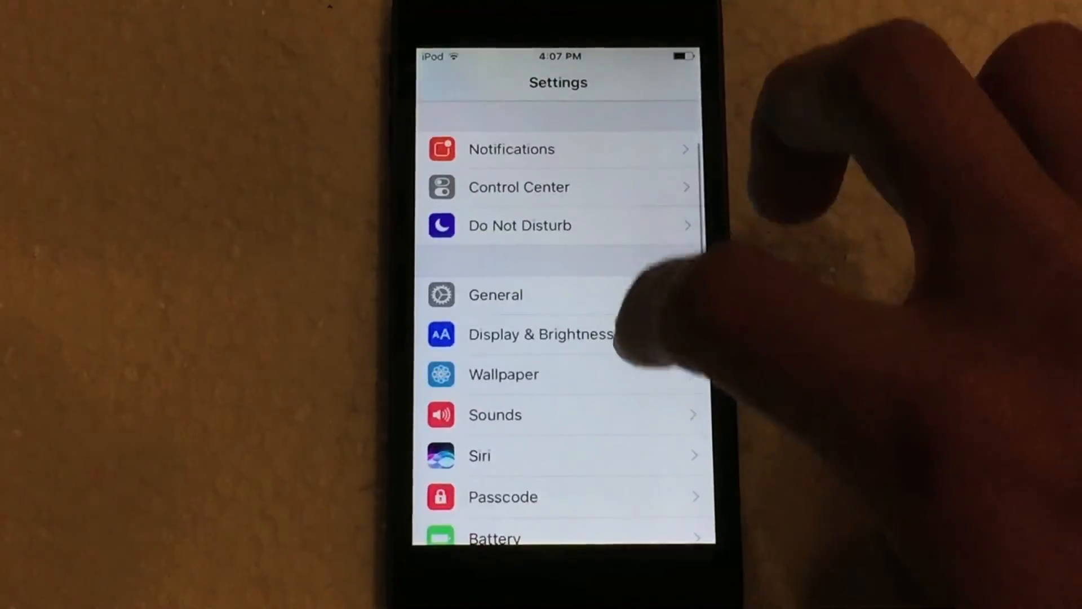
left_click(502, 374)
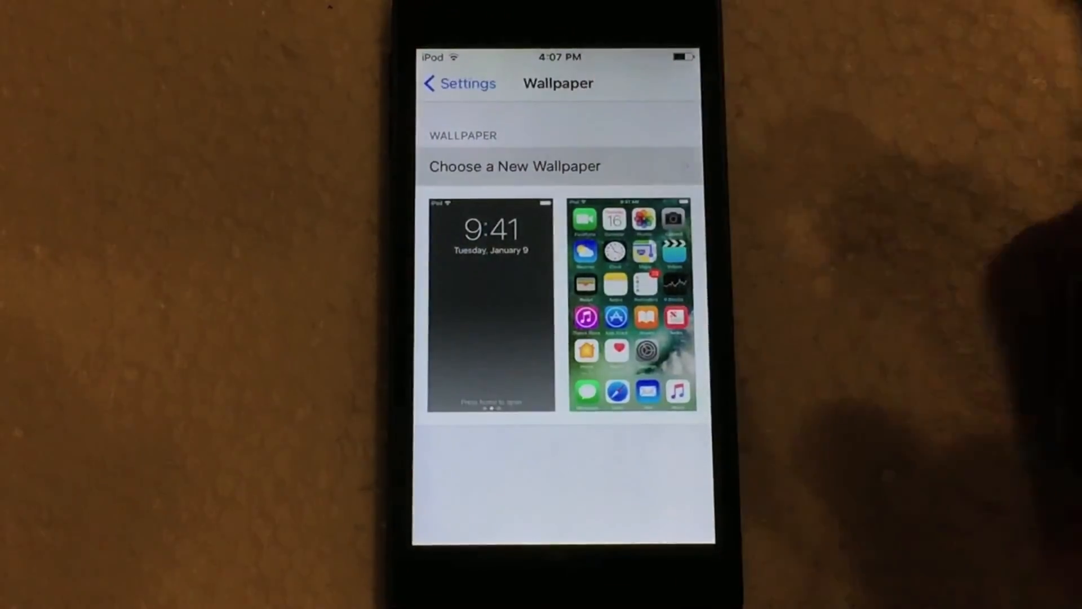
left_click(515, 166)
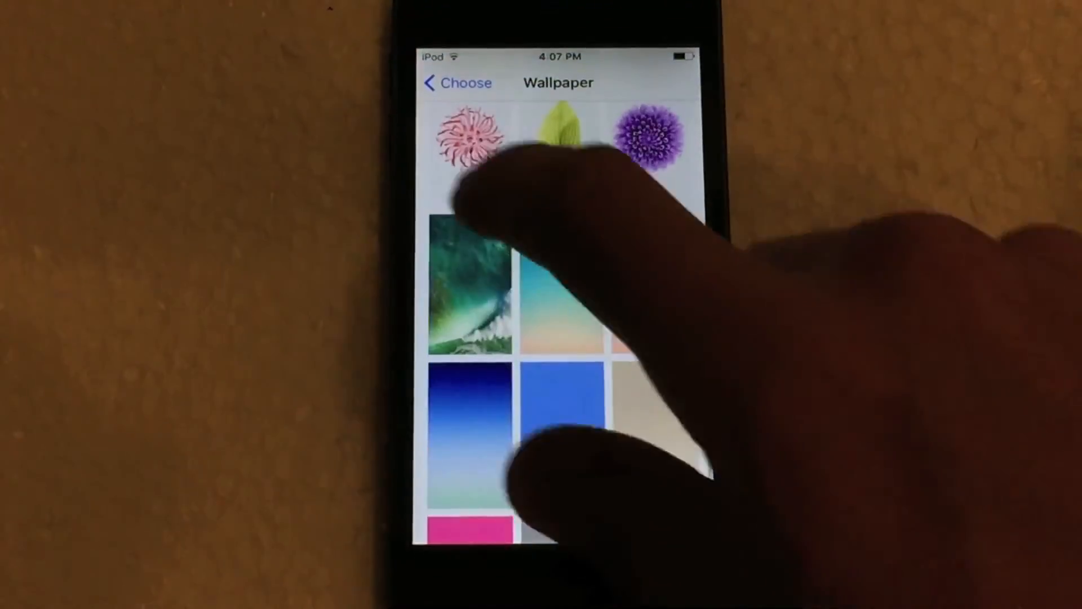
left_click(471, 286)
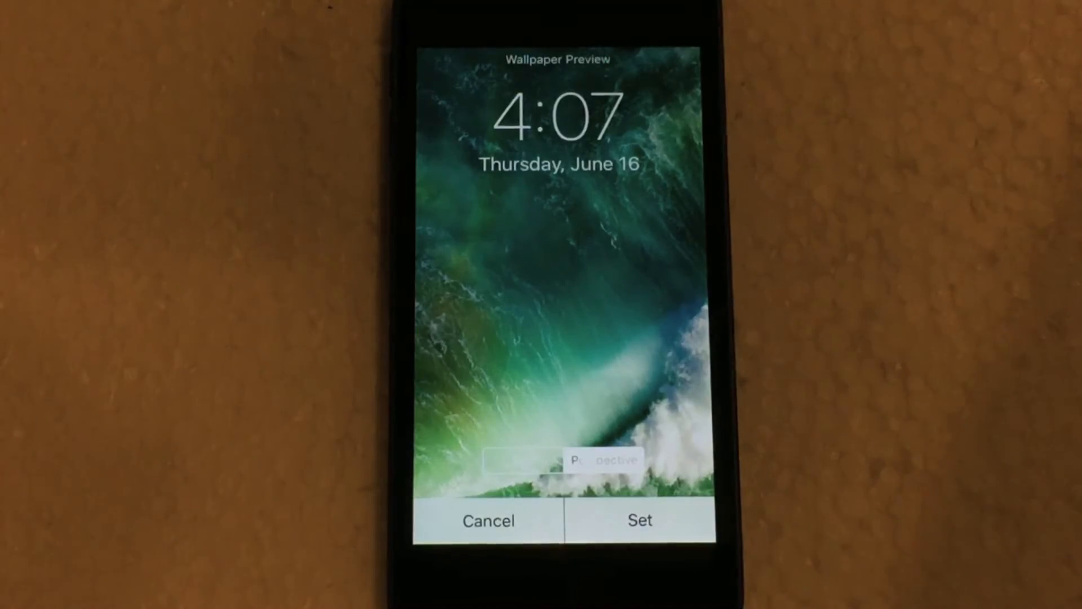
left_click(488, 520)
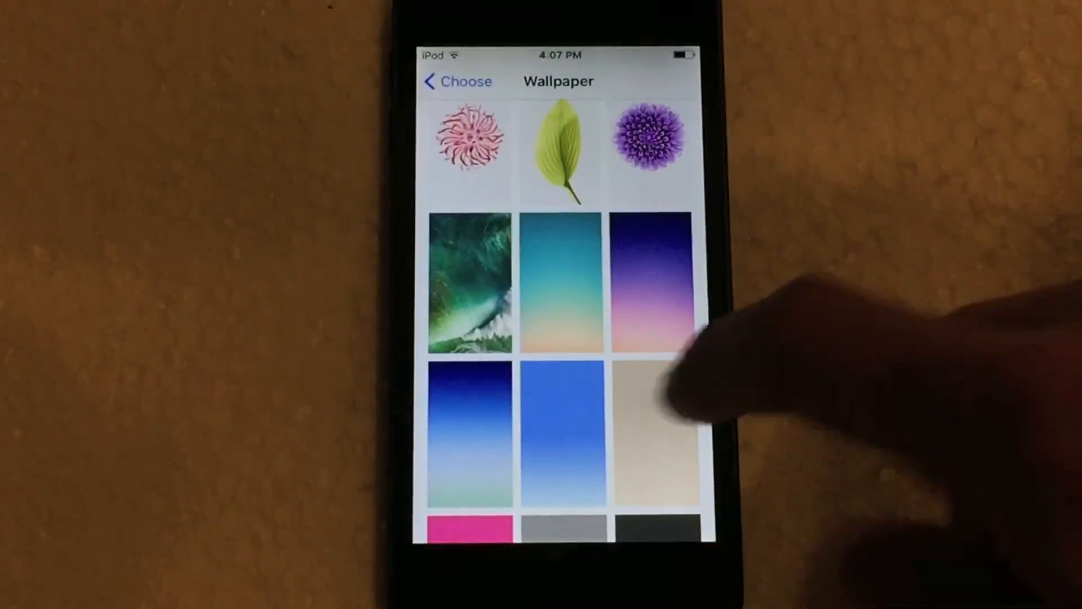
scroll("down", 3)
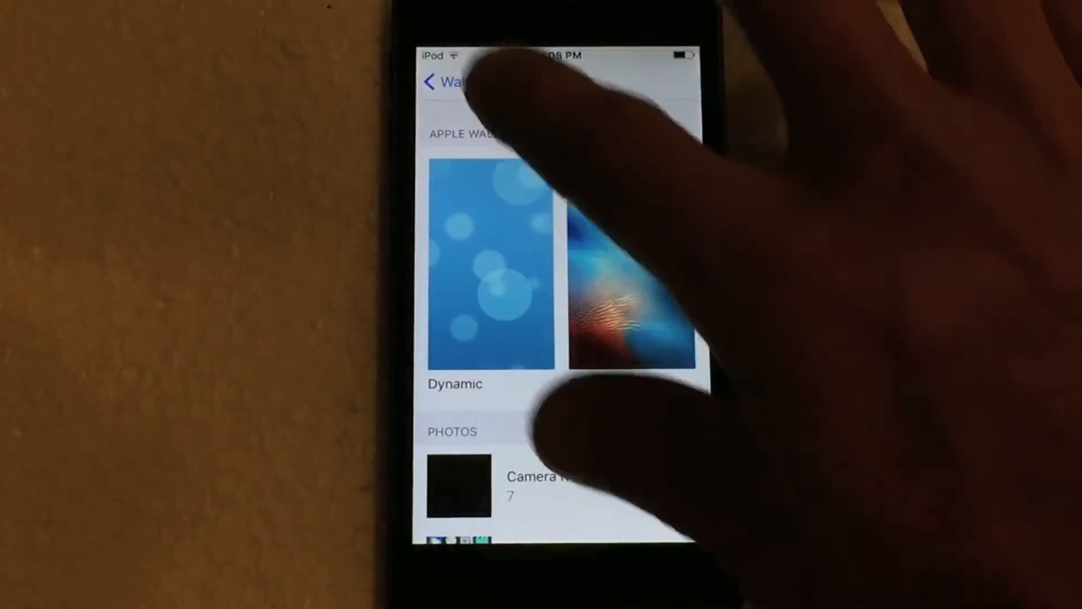
Step: Browse the Privacy app permission categories and return to the main Settings list
left_click(441, 82)
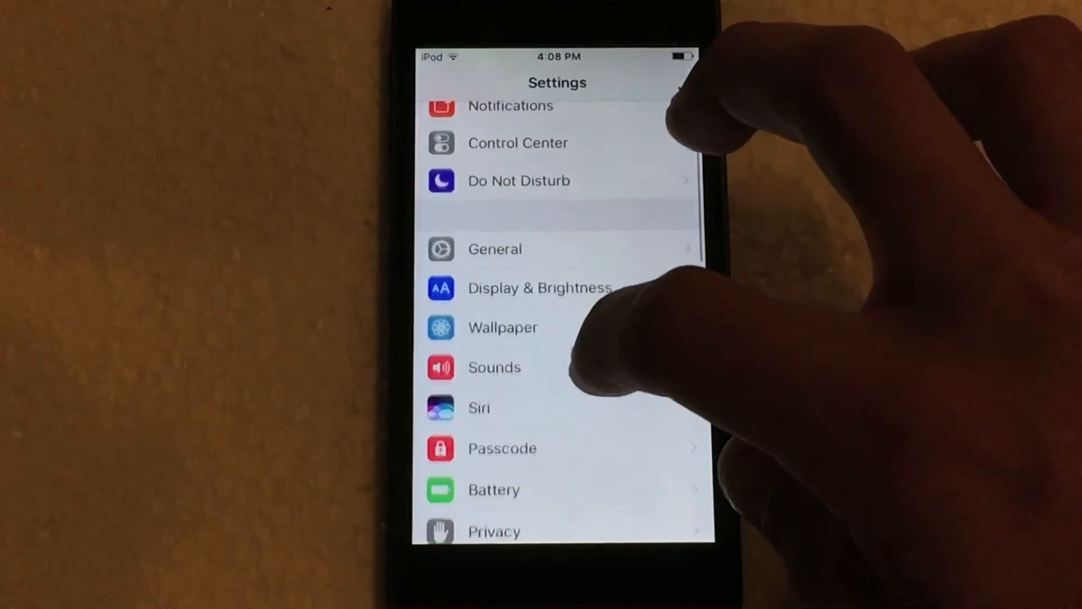
left_click(494, 531)
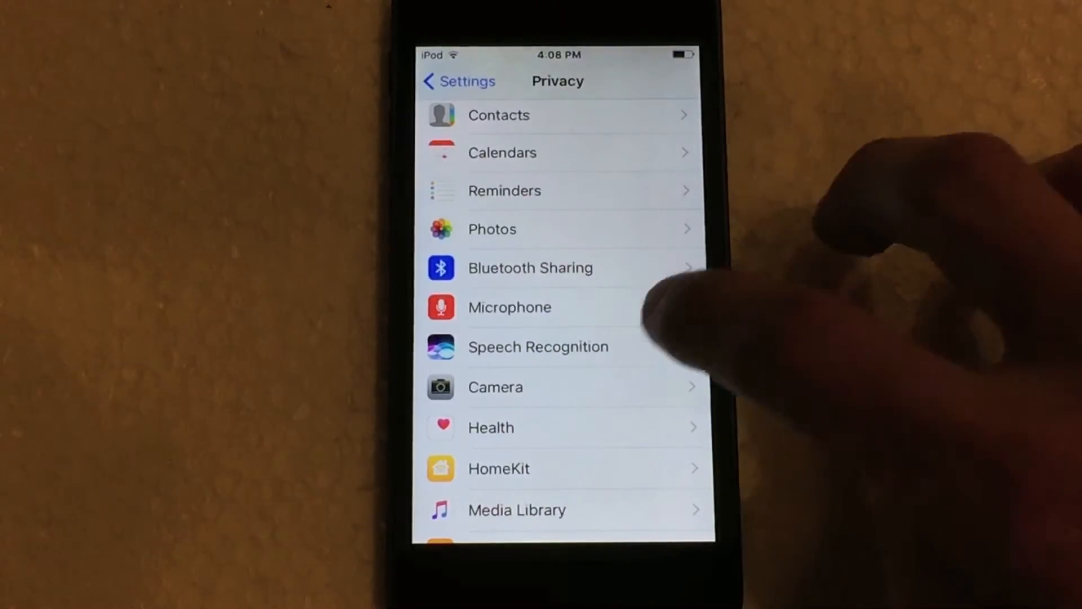
left_click(539, 346)
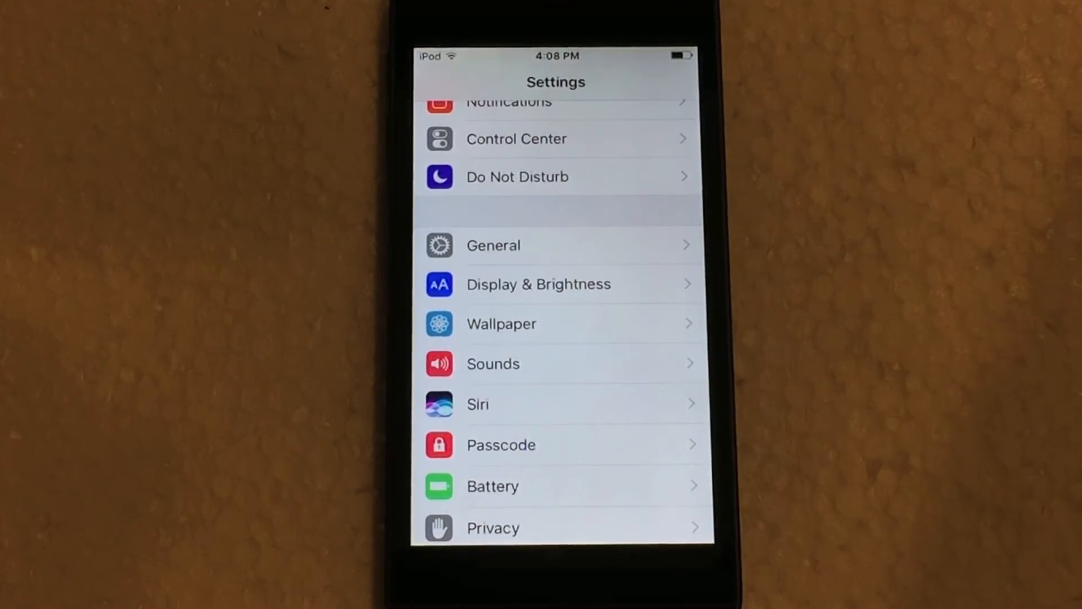
scroll("down", 3)
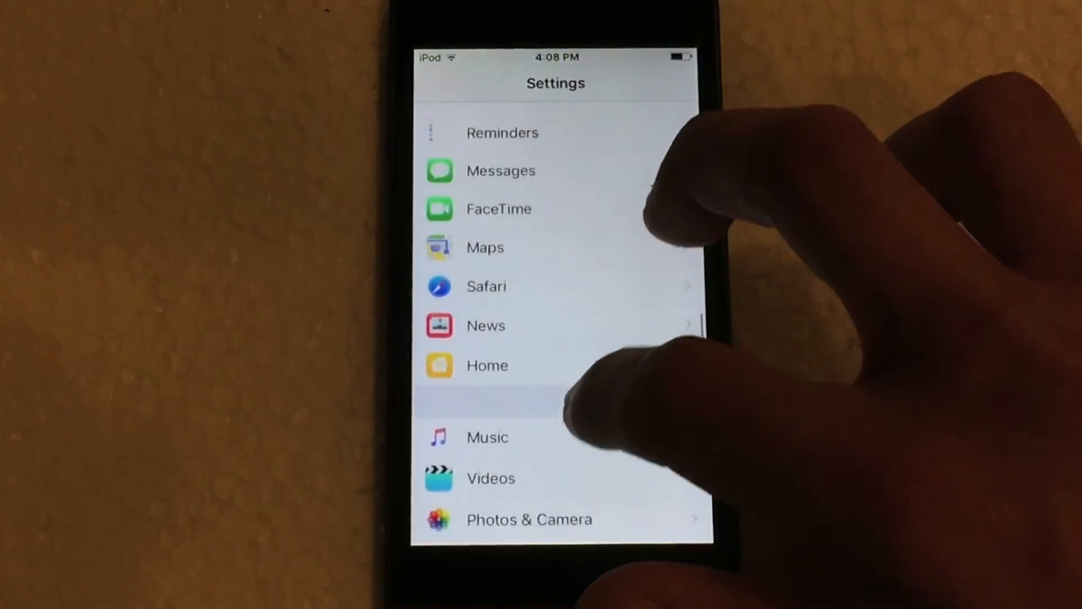
scroll("down", 3)
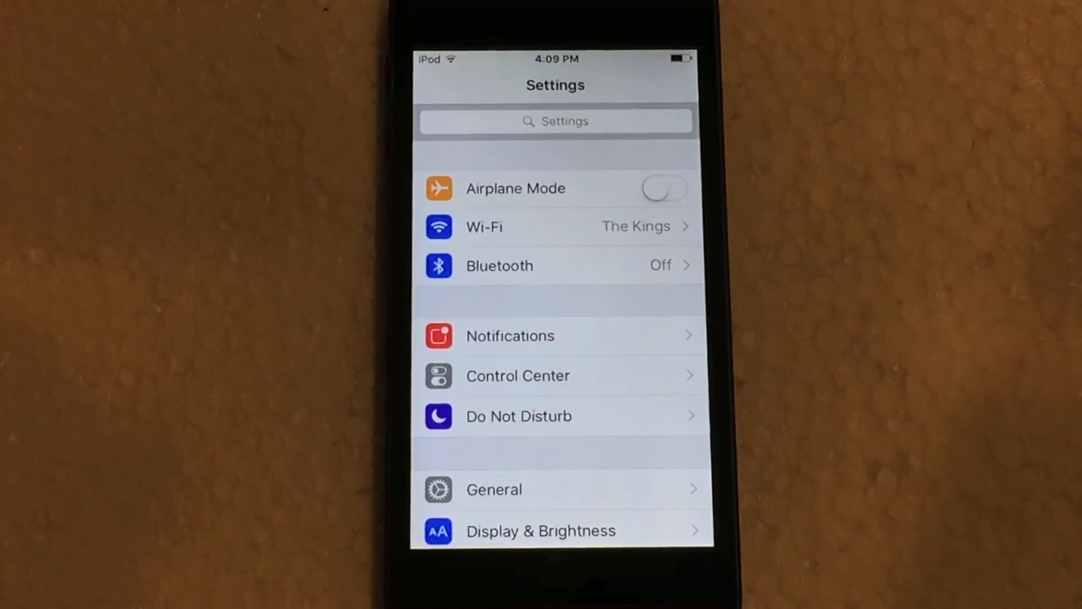
Step: View the HomeKit settings with iCloud off, then leave the page toward the Photos albums
scroll("down", 3)
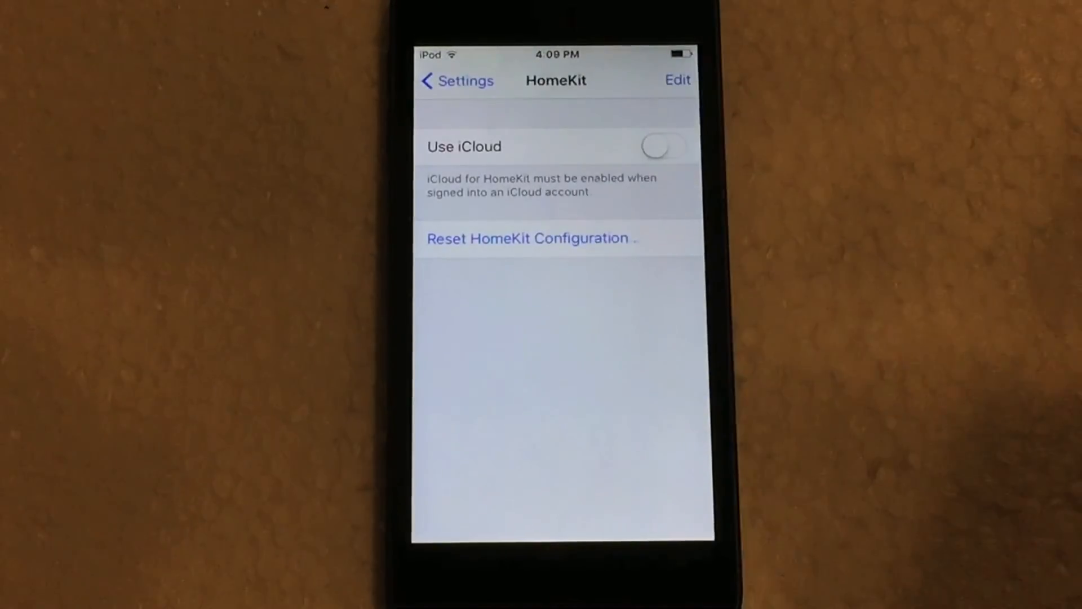
left_click(455, 81)
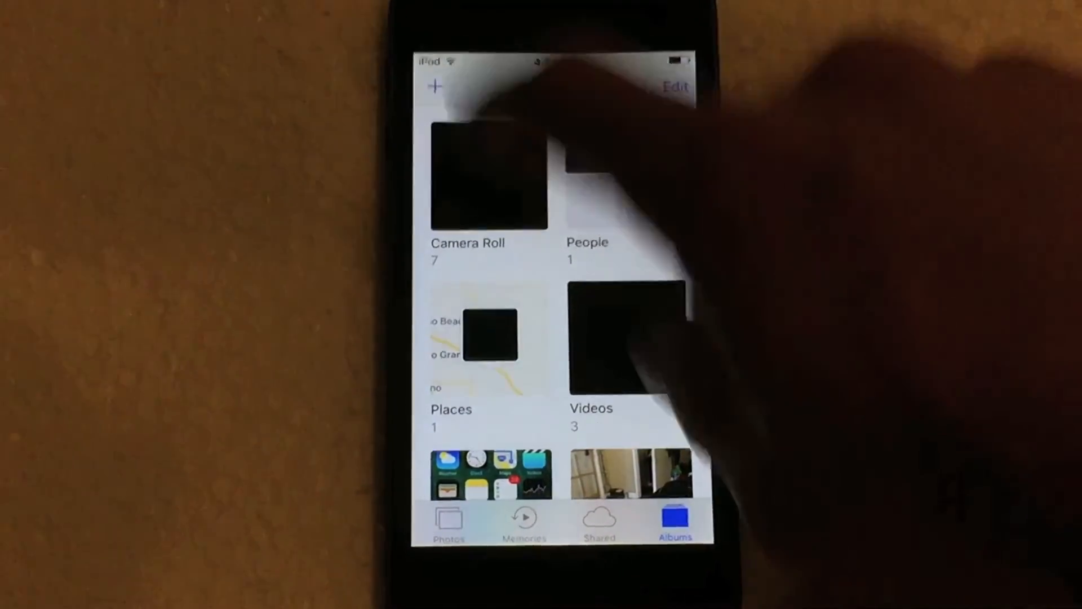
Step: Open the album, pick the Home Screen screenshot and enter Edit mode
left_click(488, 176)
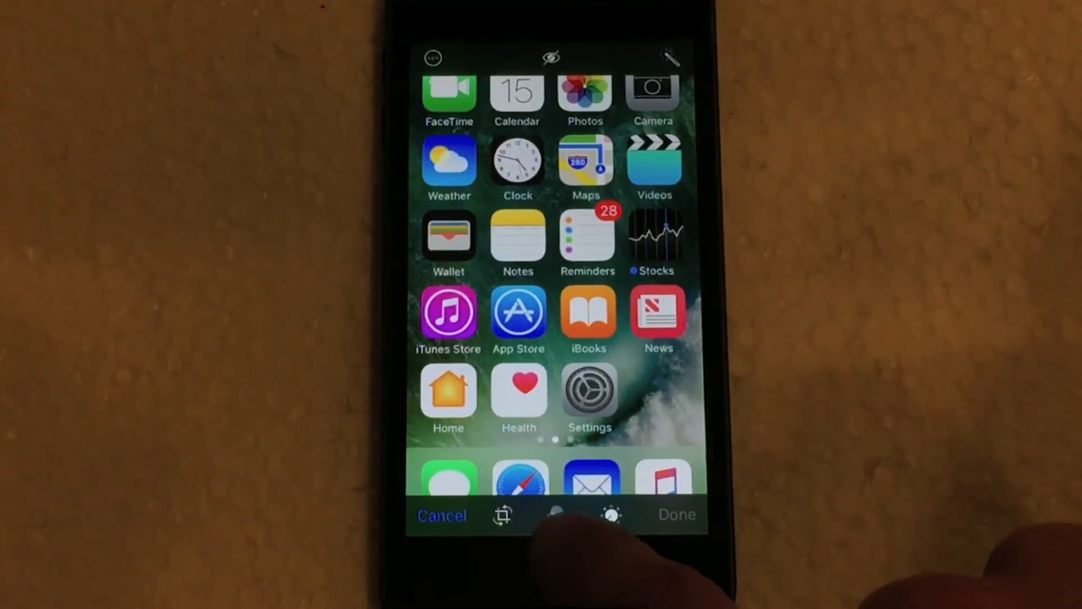
left_click(610, 514)
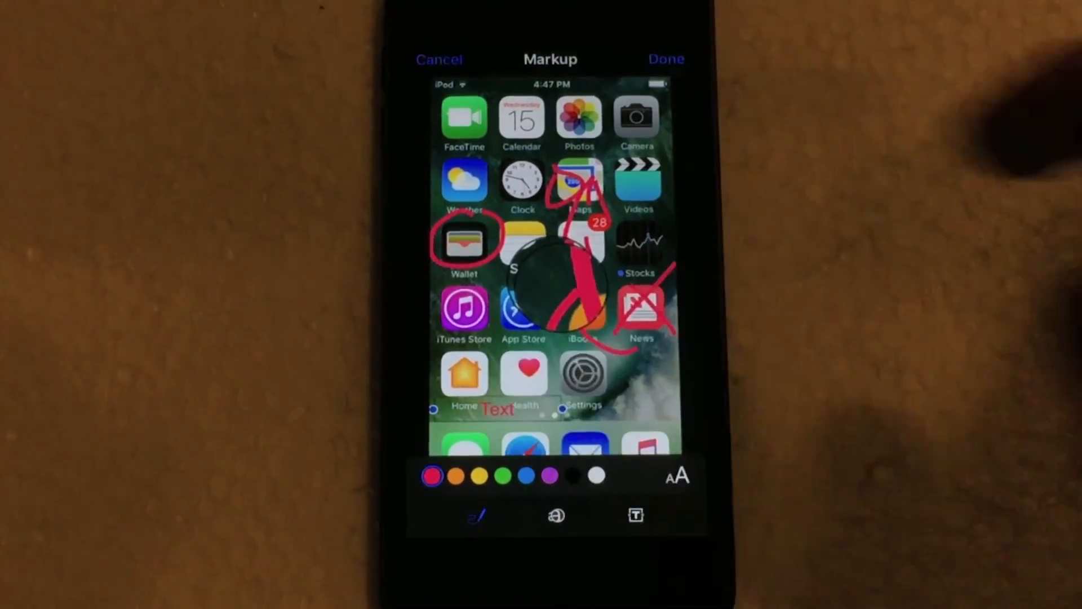
Step: Start editing the red Text label added in Markup, bringing up the keyboard
left_click(634, 515)
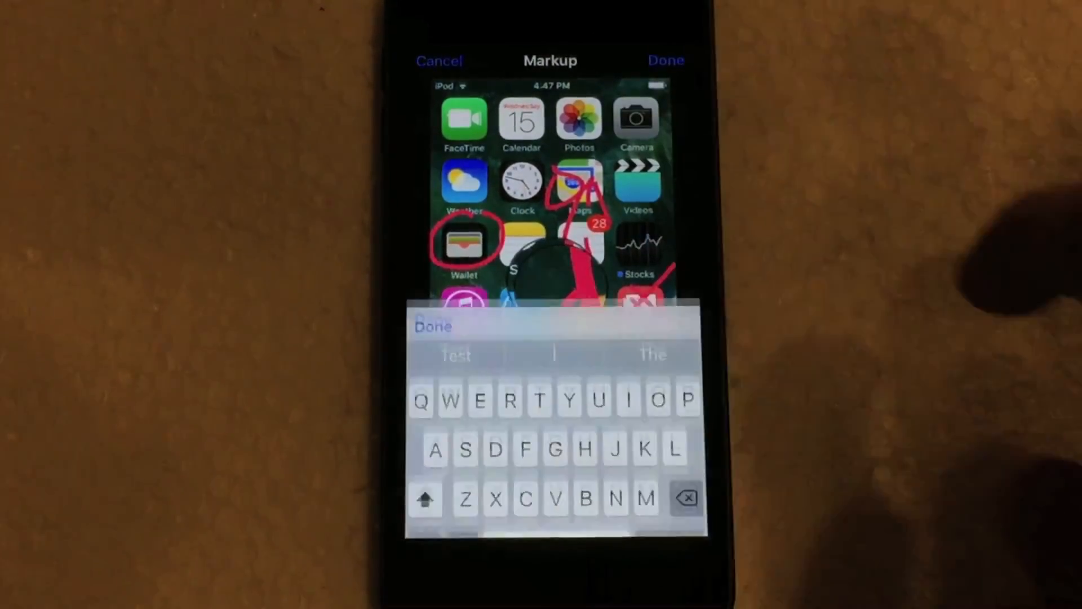